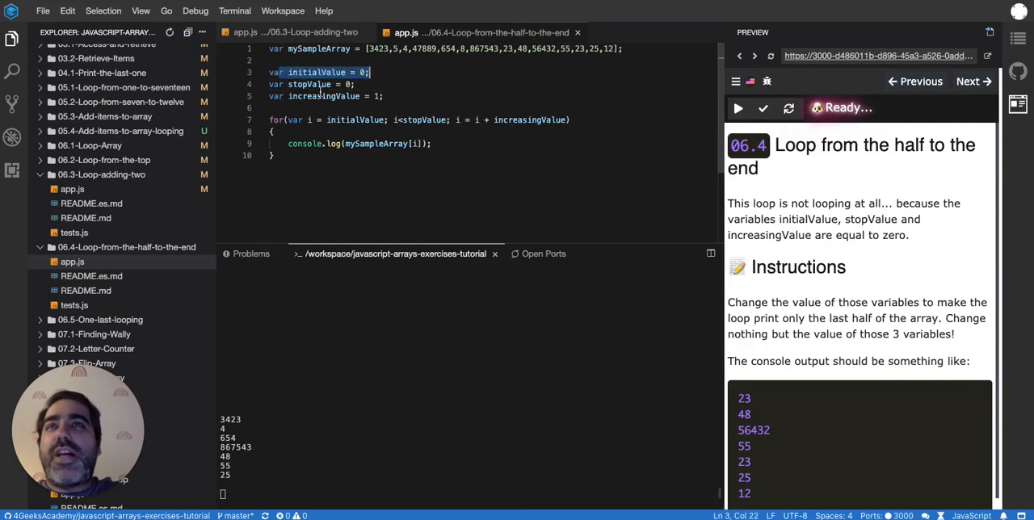
# - Highlight the instruction phrase 'print only the last half' in the preview
pyautogui.click(282, 96)
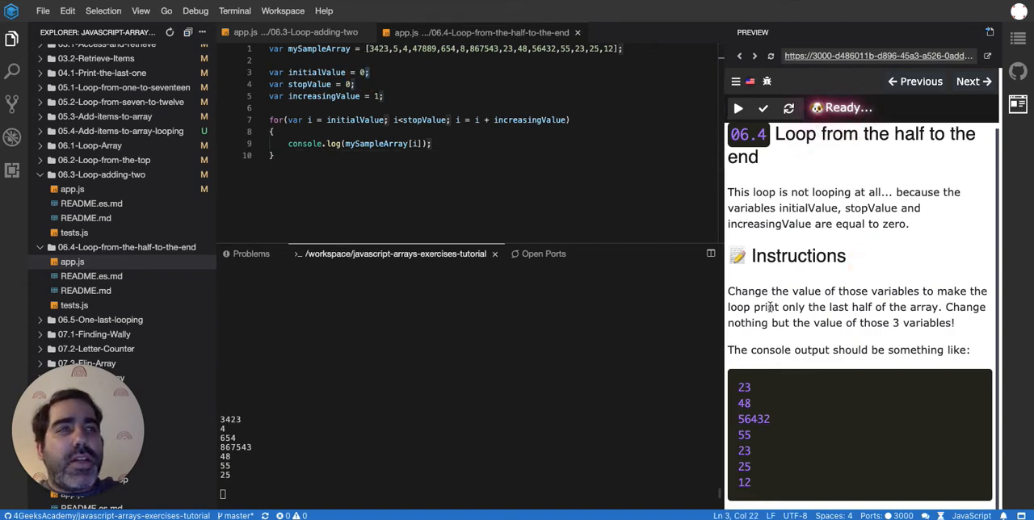
pyautogui.moveTo(754, 307); pyautogui.dragTo(848, 307)
pyautogui.write('my')
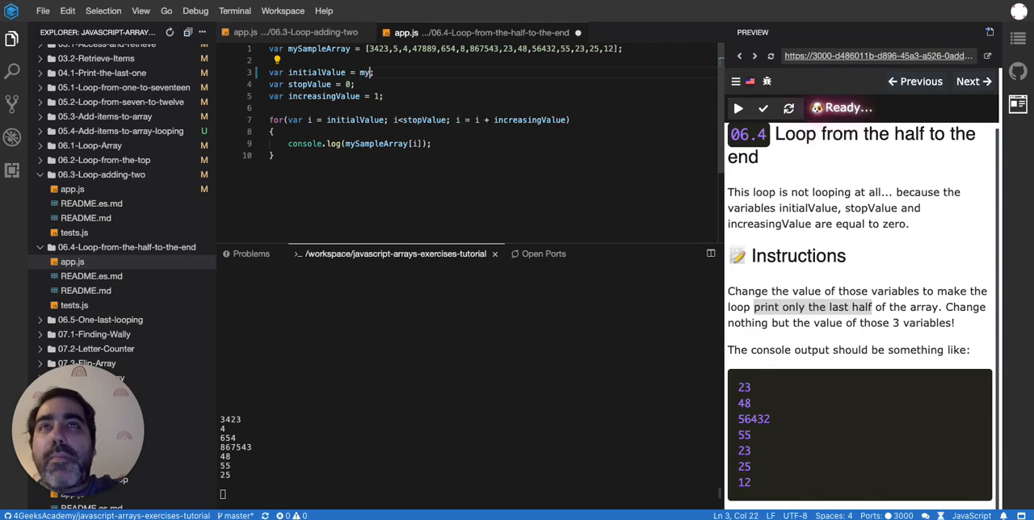
# - Complete initialValue as mySampleArray.length / 2 in app.js
pyautogui.write('SampleArray')
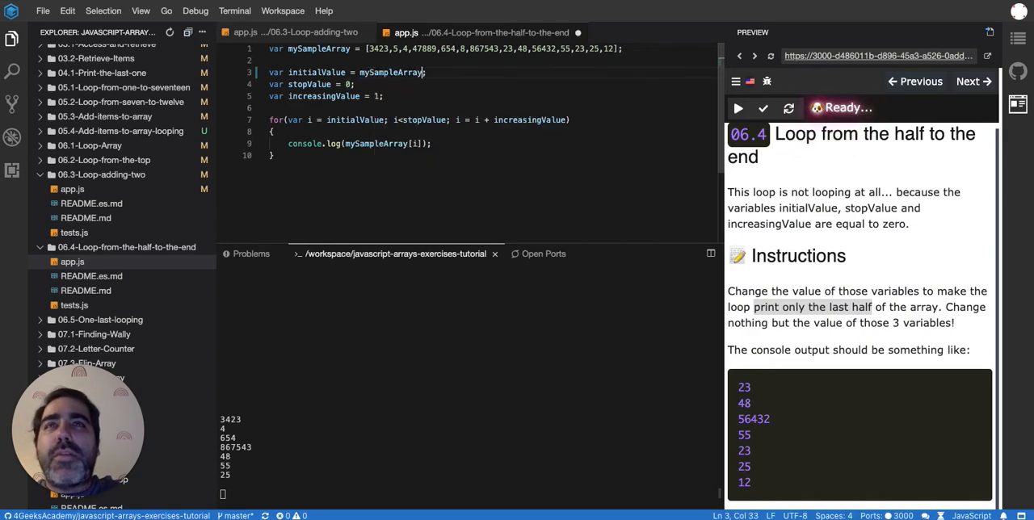
pyautogui.write('.length')
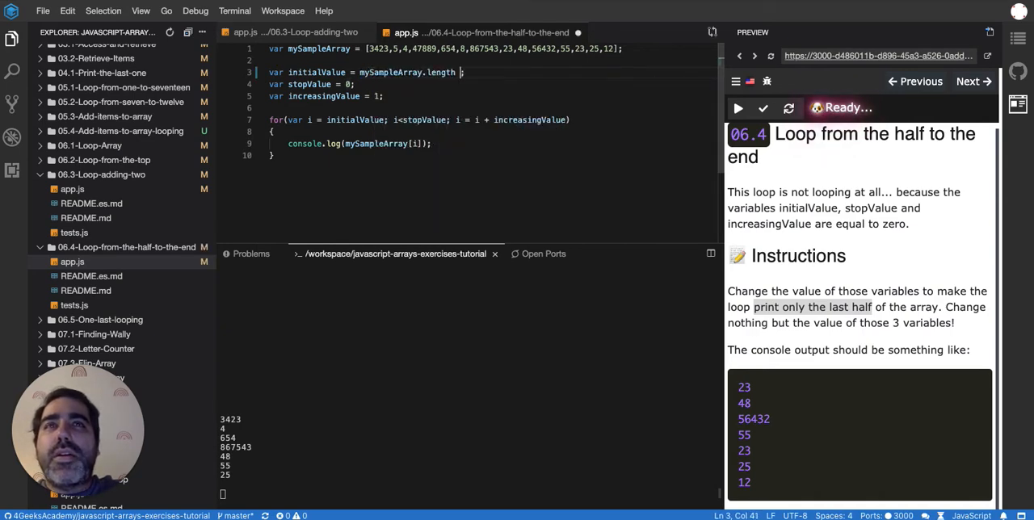
pyautogui.write('/ 2')
pyautogui.click(311, 84)
pyautogui.write('mySampleArray.length')
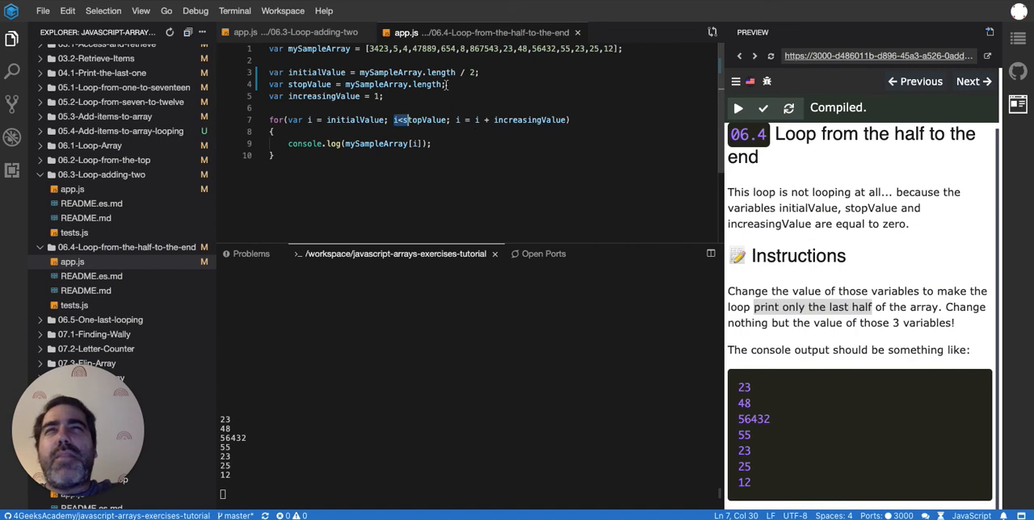
# - Run the exercise tests with the checkmark Test button in the preview toolbar
pyautogui.click(762, 108)
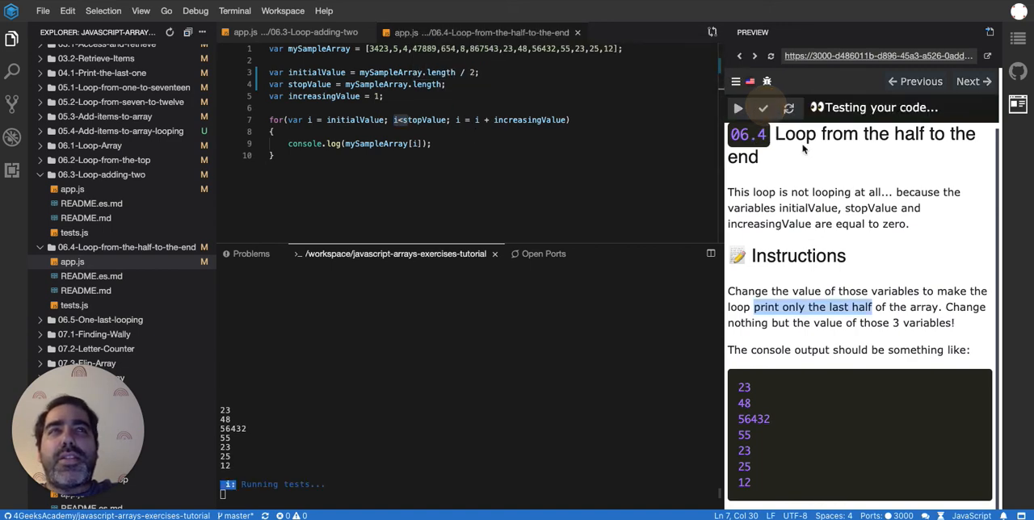
pyautogui.moveTo(887, 250)
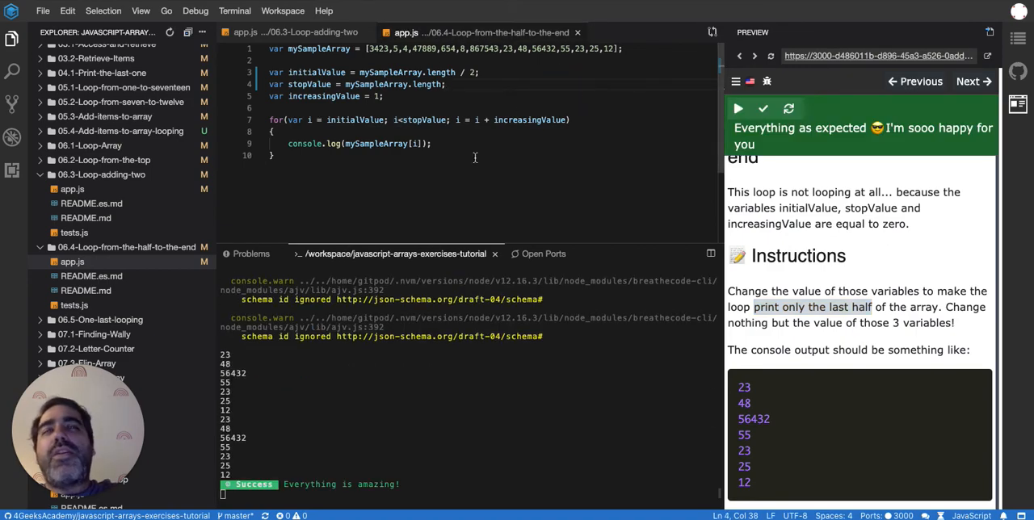
pyautogui.moveTo(439, 102)
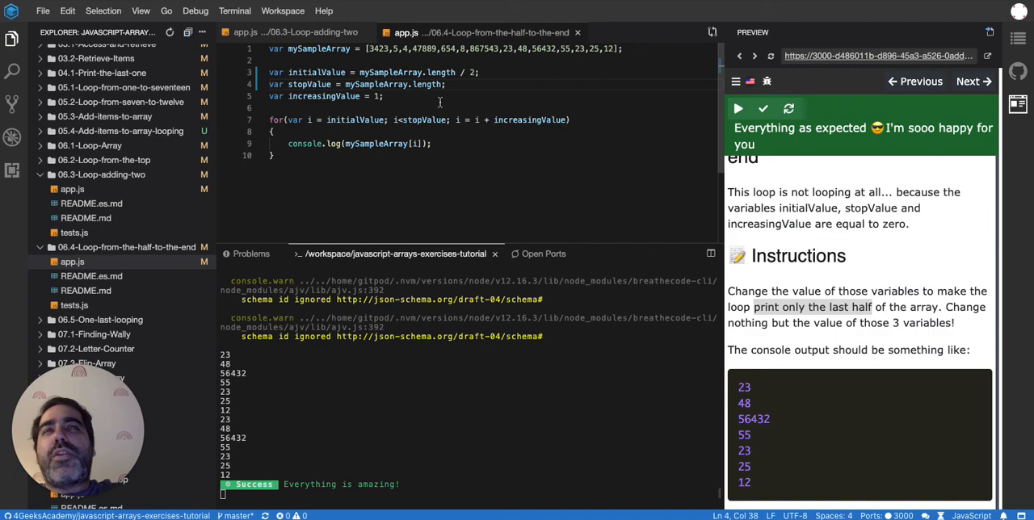